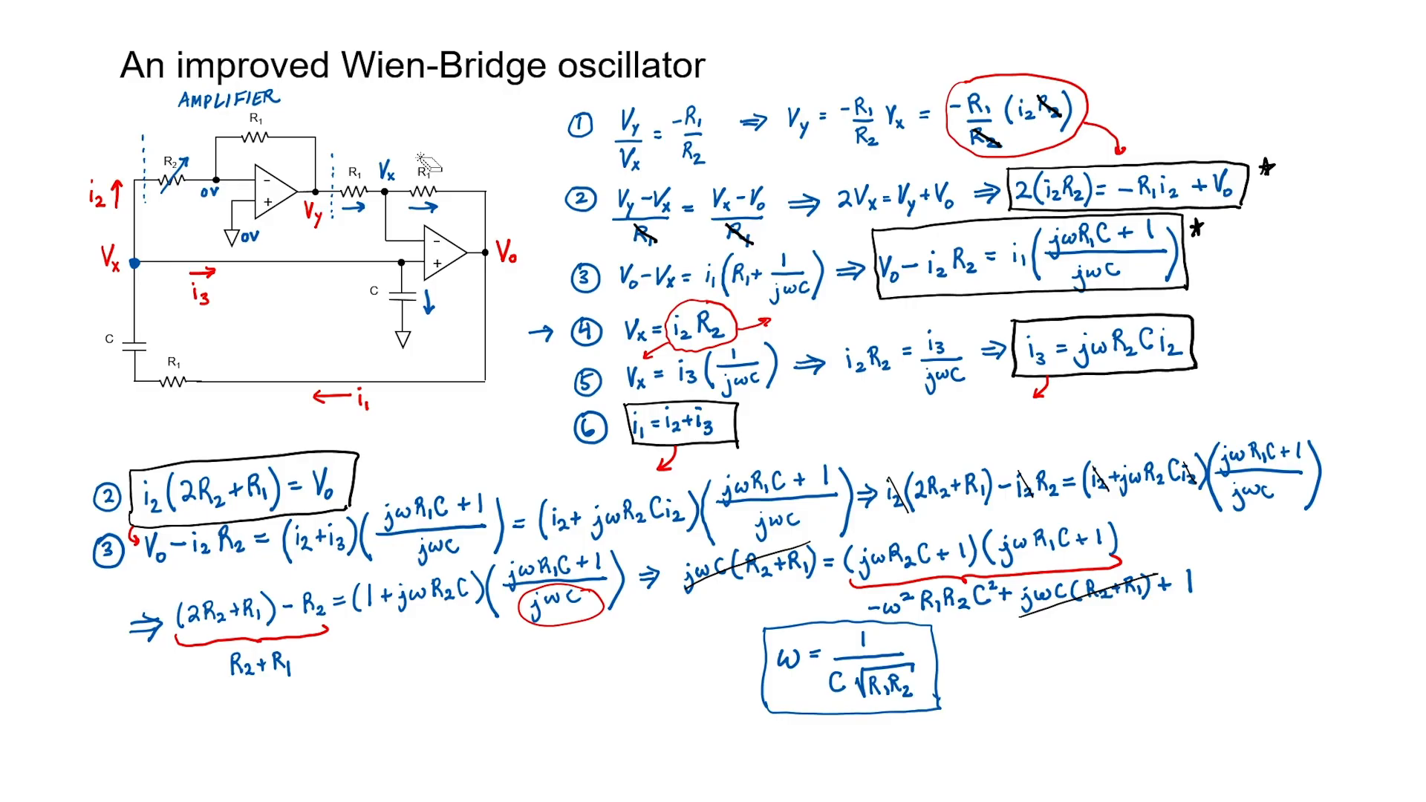
Relabel the resistor beside Vx as a circled R1
click(418, 173)
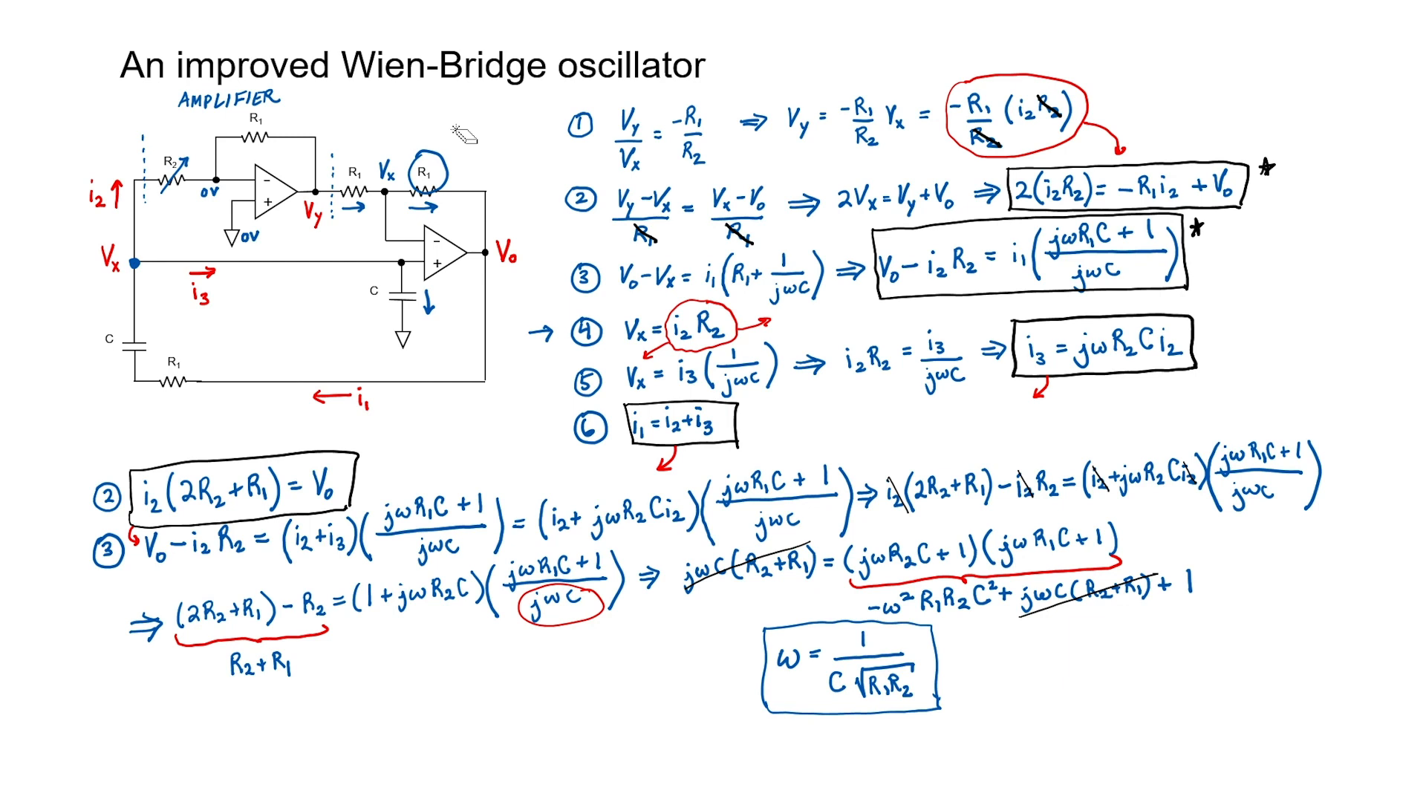